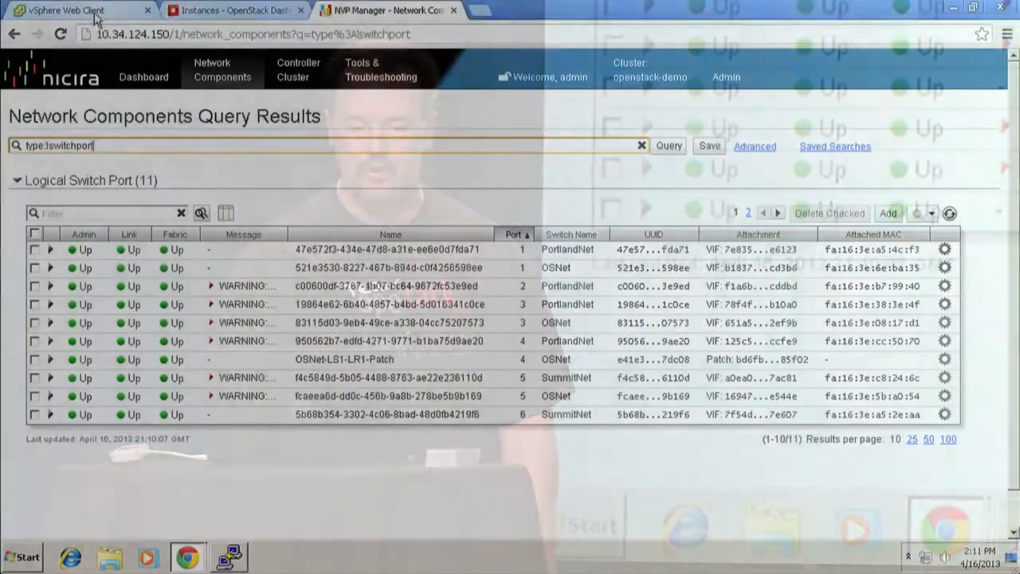
Step: Suspend summit-demo-01 in Horizon, check the vSphere task, then return to the instances list
click(231, 10)
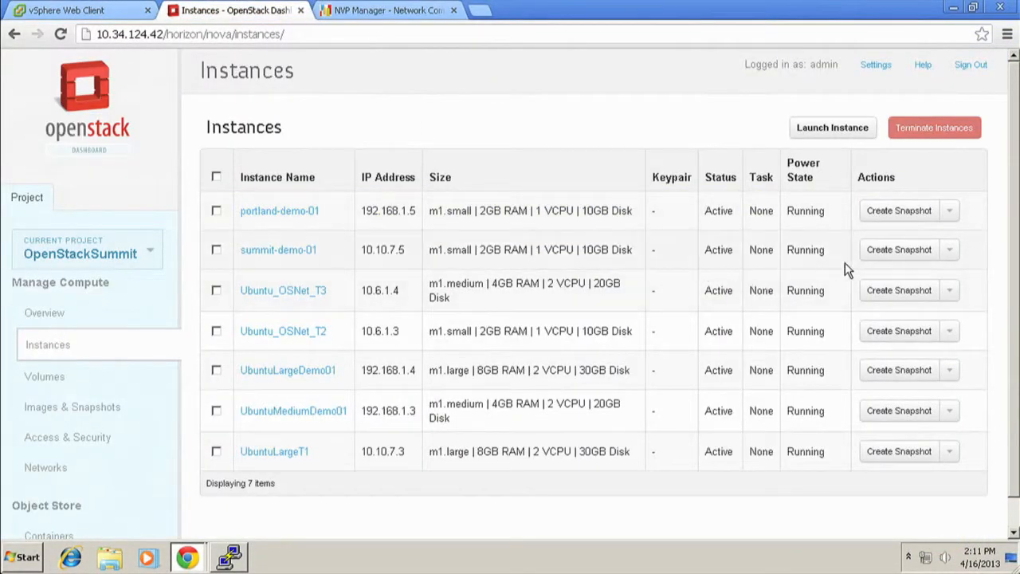
click(949, 249)
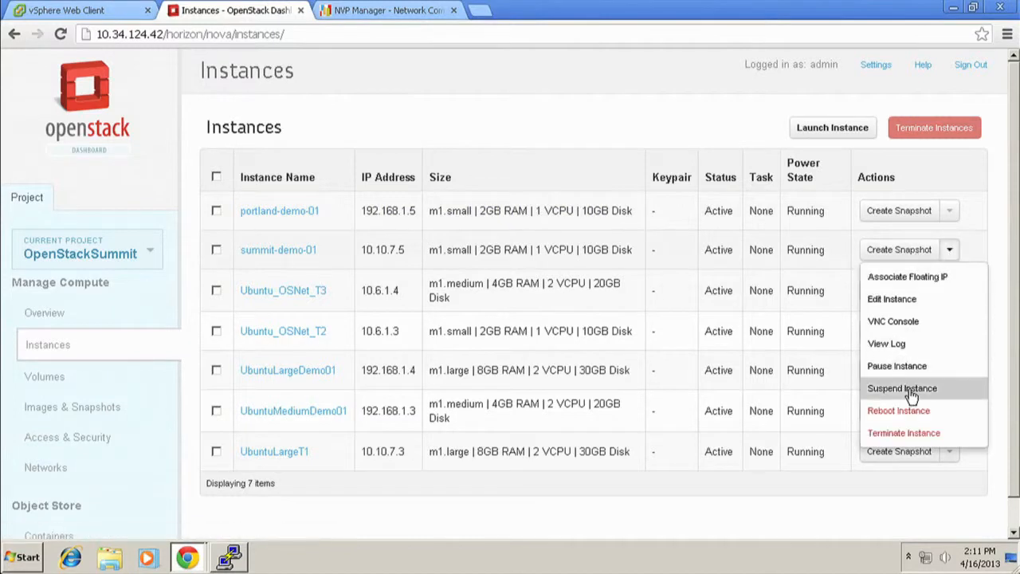
click(901, 388)
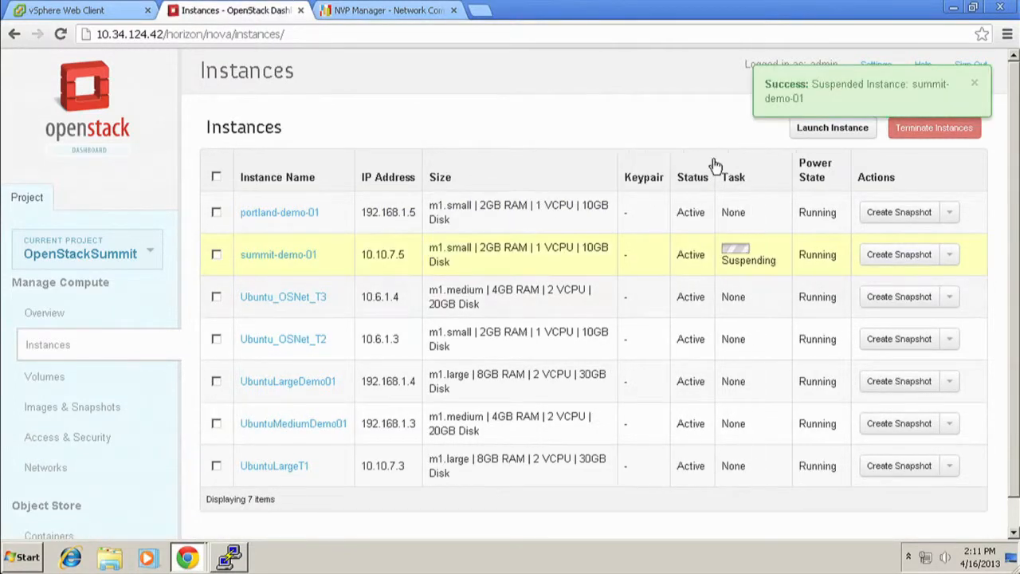
click(974, 83)
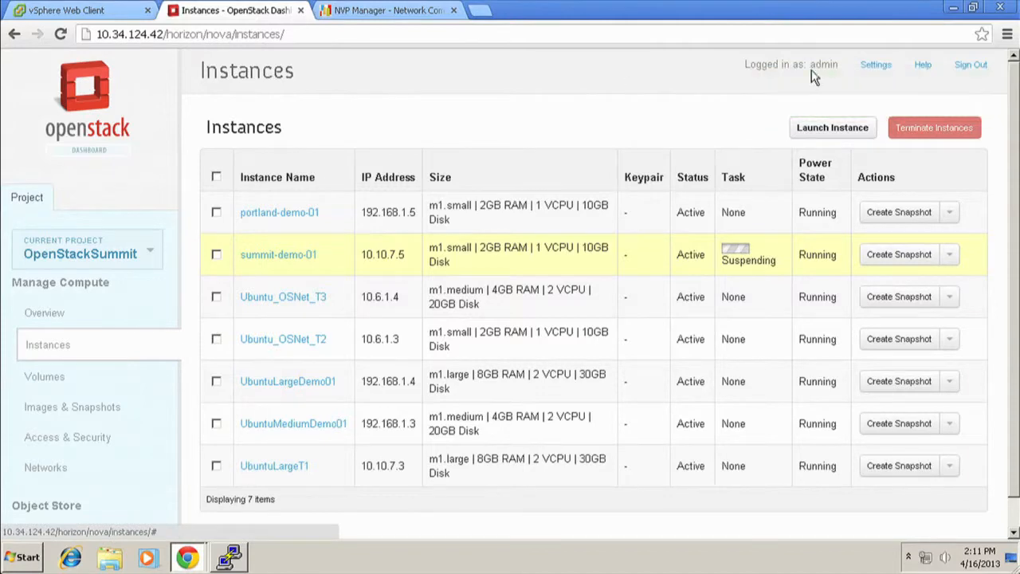
click(67, 9)
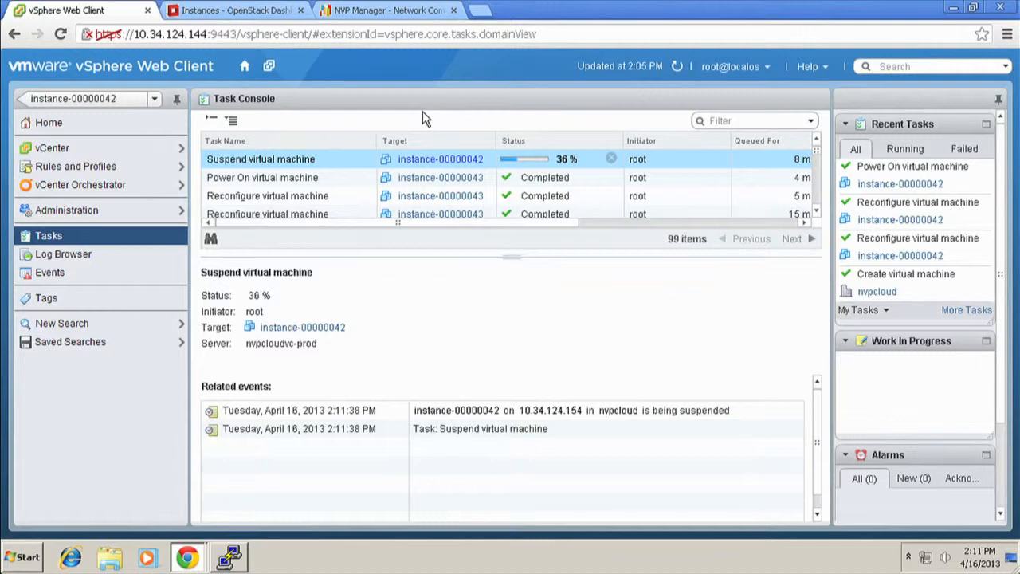
click(231, 10)
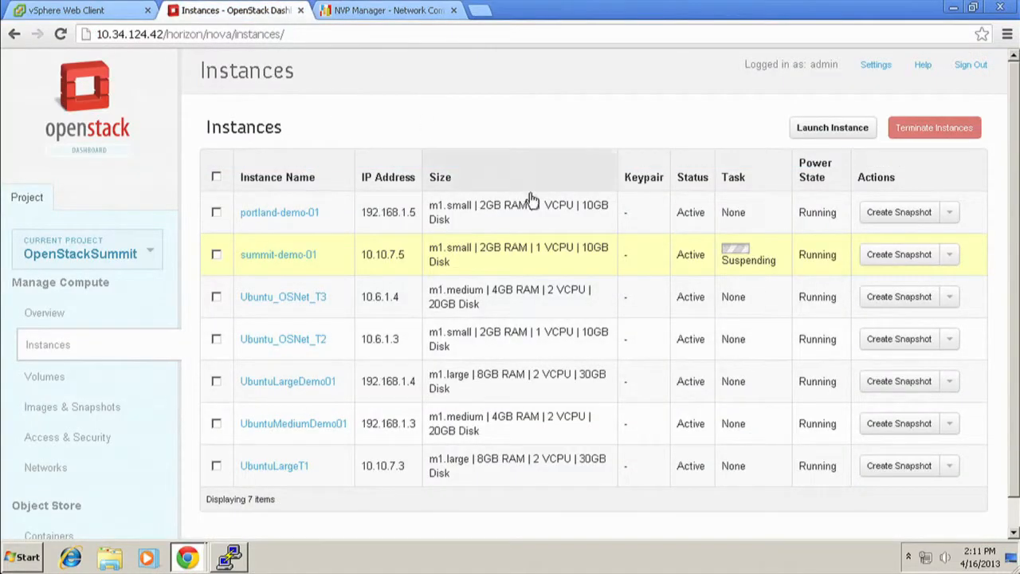
Step: Terminate portland-demo-01, confirm the dialog and dismiss the success message
click(949, 212)
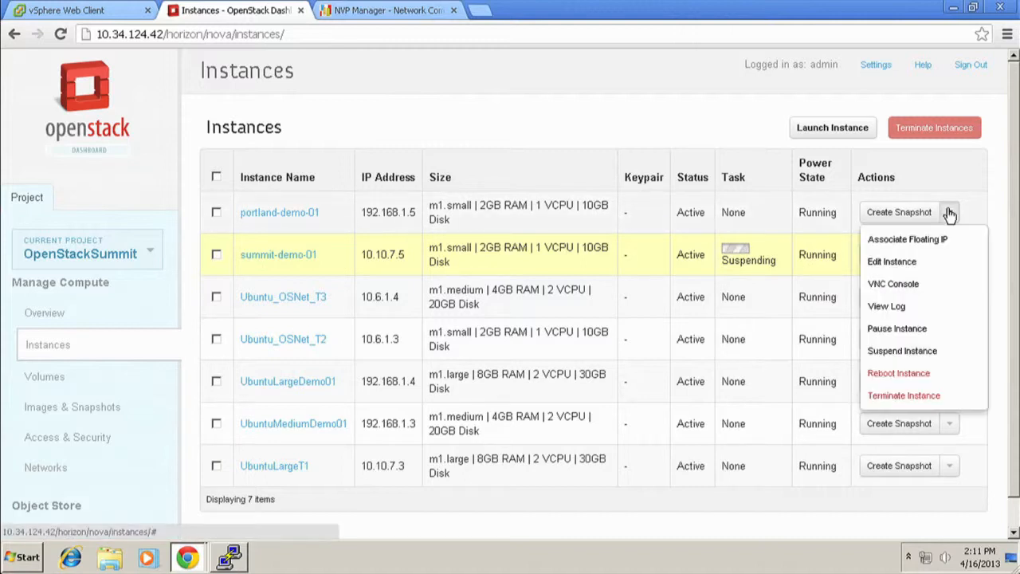
mouse_move(912, 395)
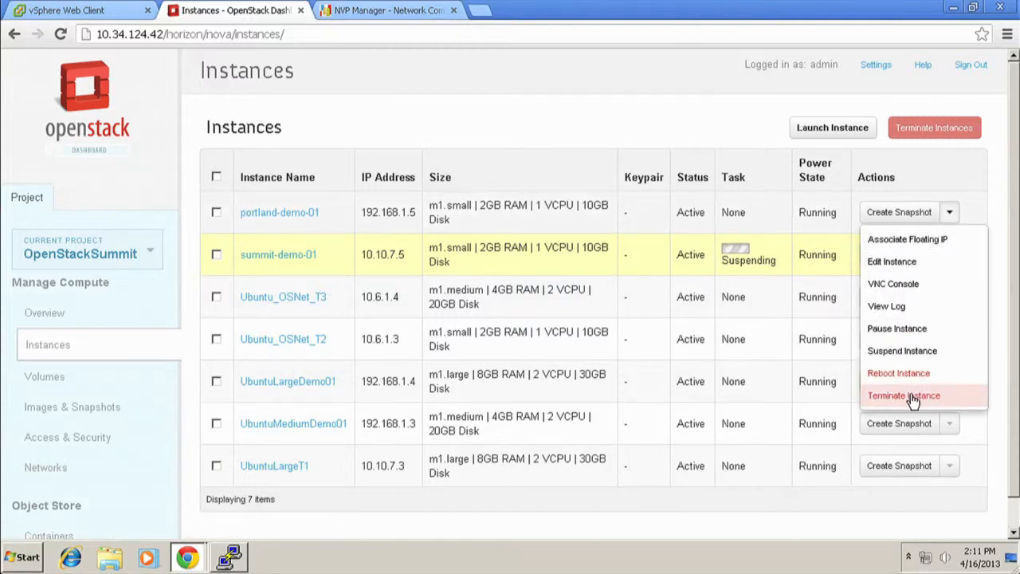
click(903, 395)
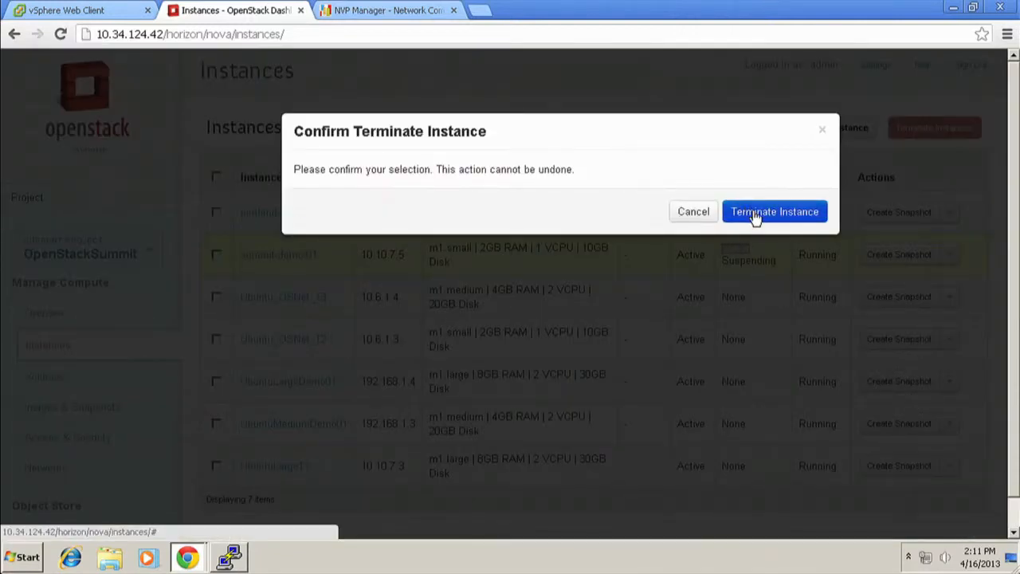
click(774, 211)
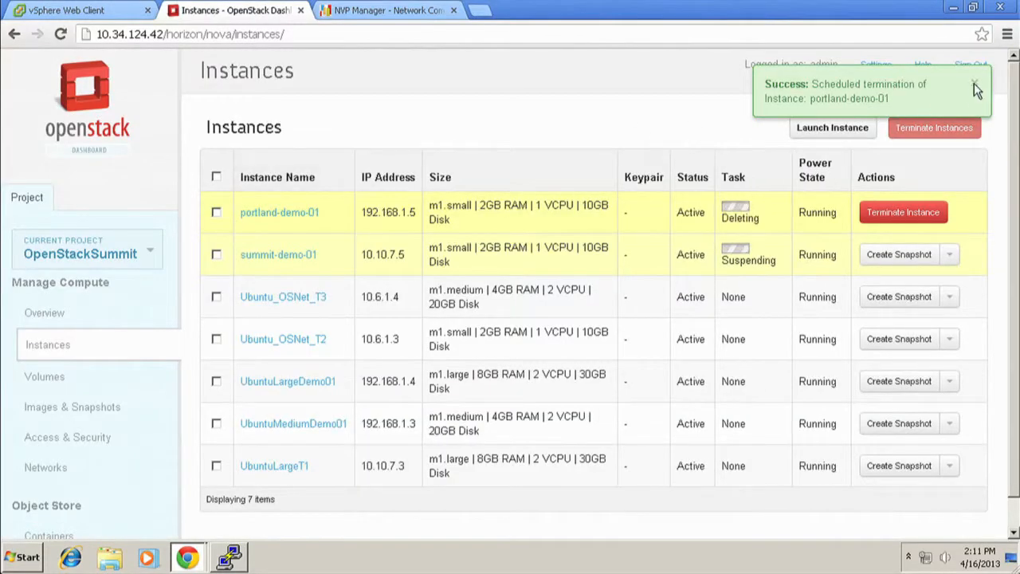
click(975, 86)
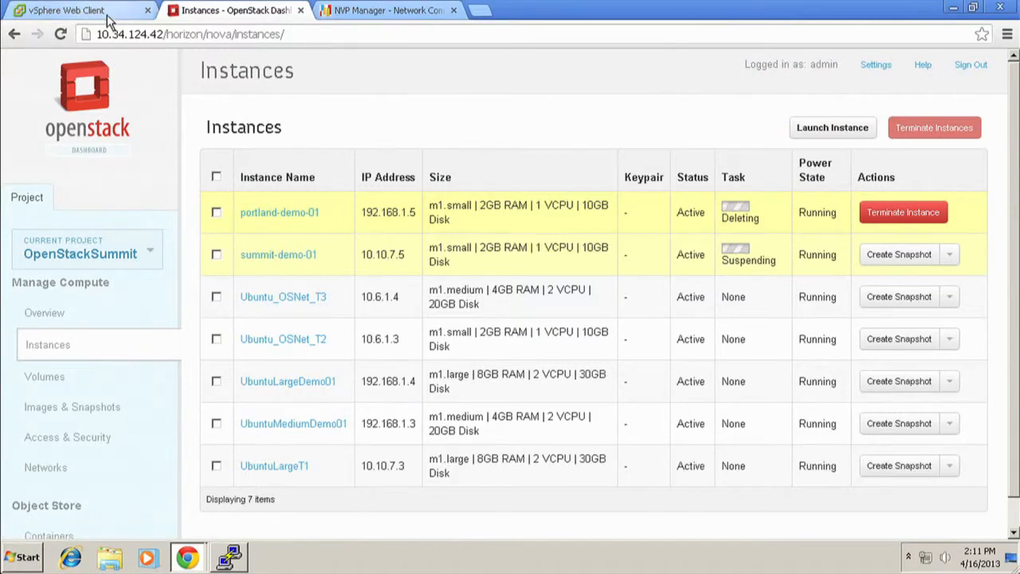
Step: Check the vSphere Task Console for instance-00000042's Suspend virtual machine task
click(76, 9)
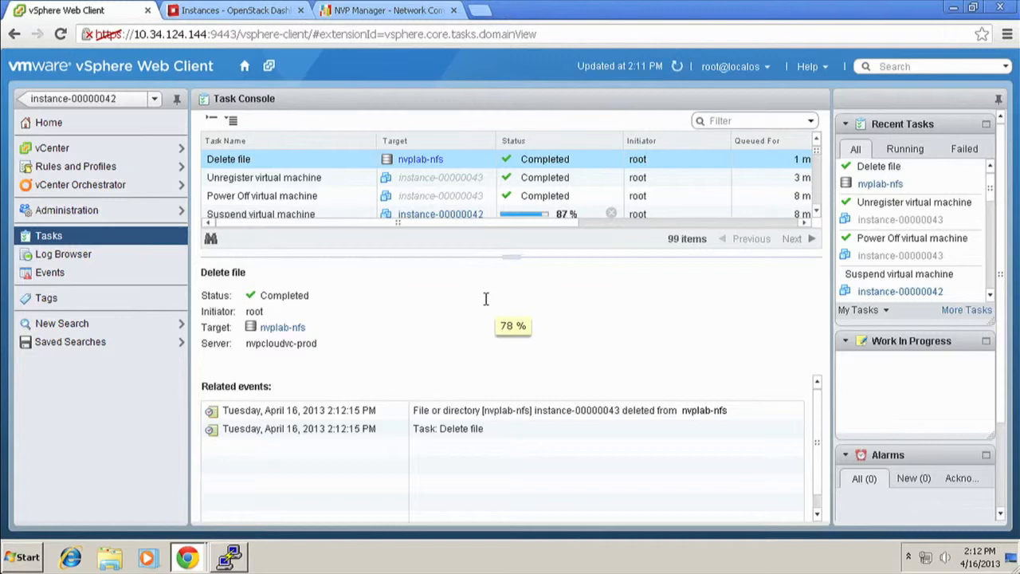
mouse_move(637, 353)
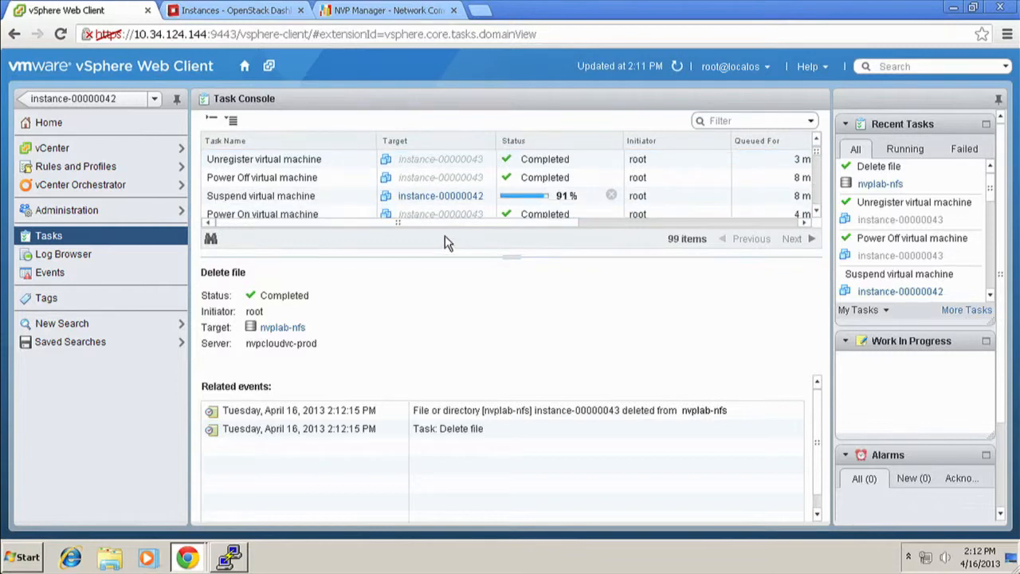
mouse_move(434, 256)
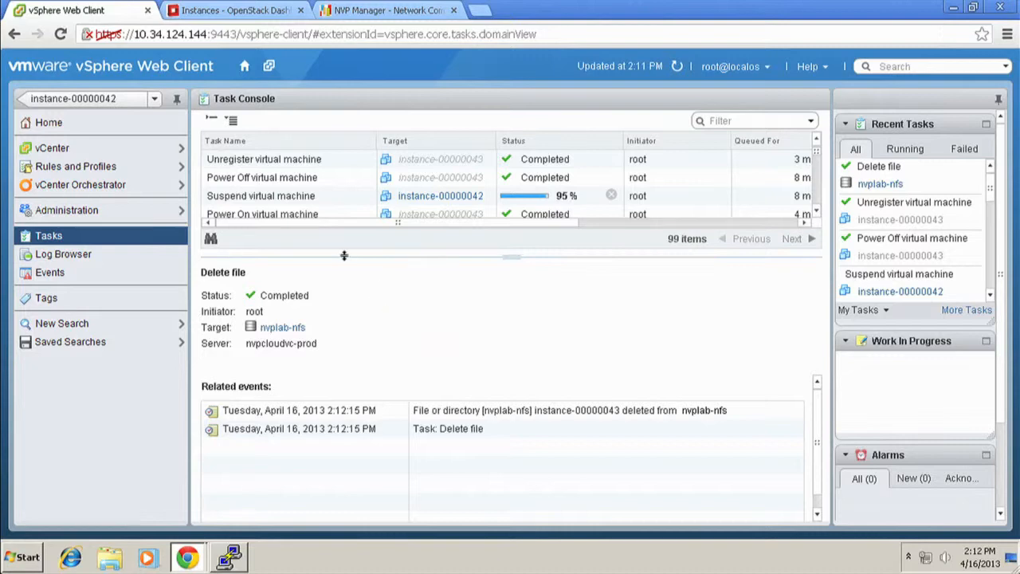
mouse_move(406, 295)
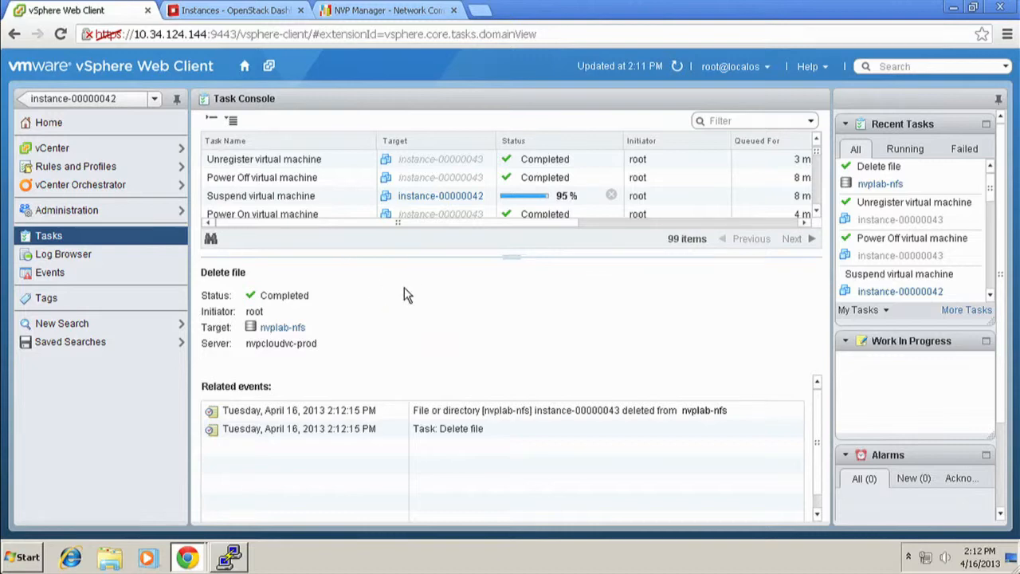
mouse_move(390, 277)
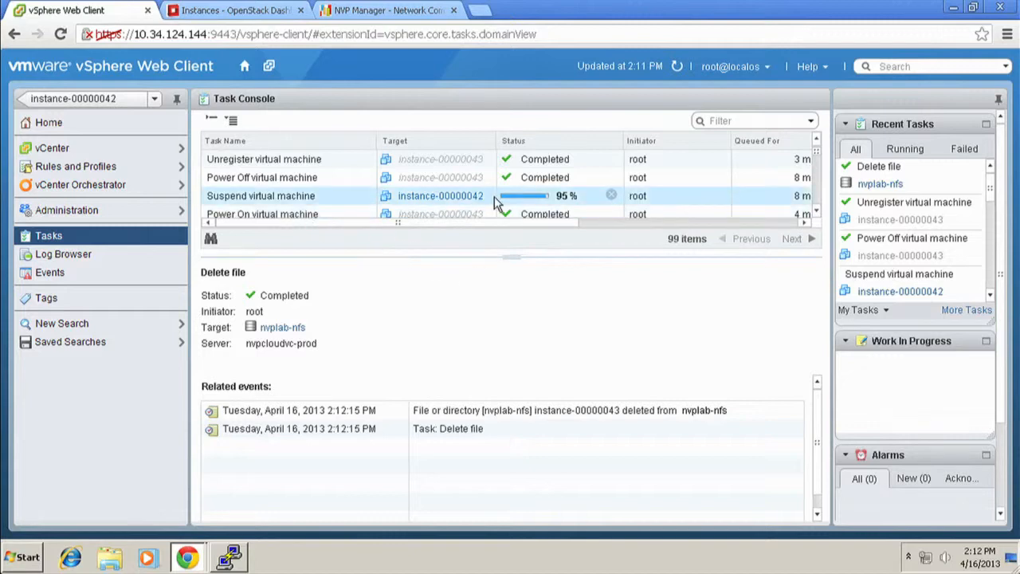
mouse_move(323, 201)
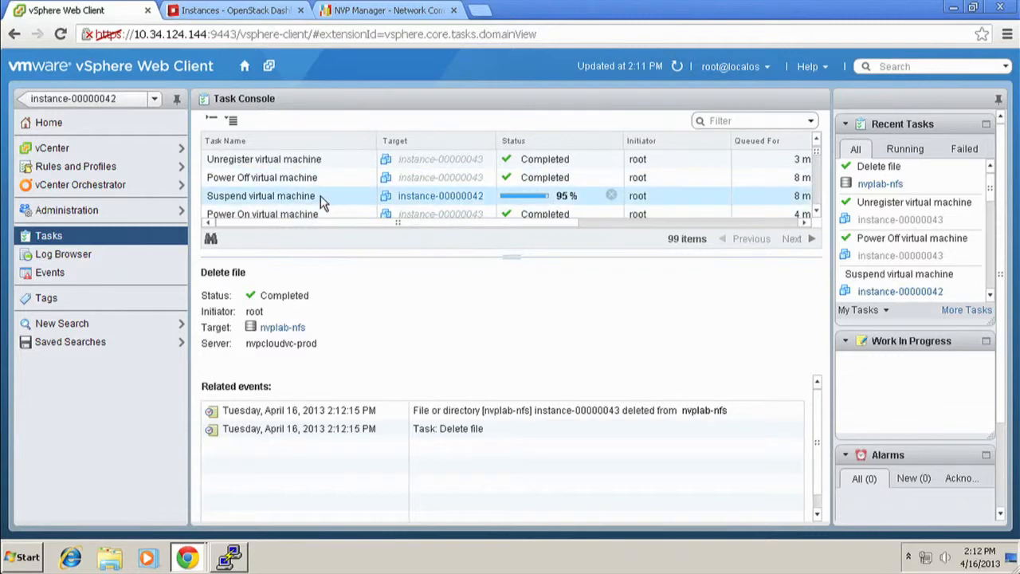
mouse_move(309, 197)
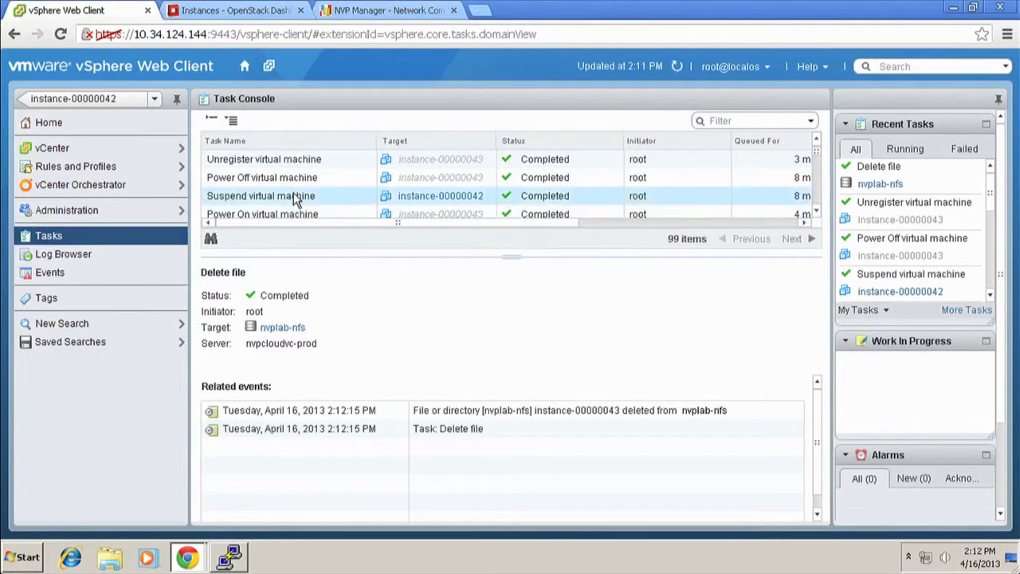
mouse_move(440, 196)
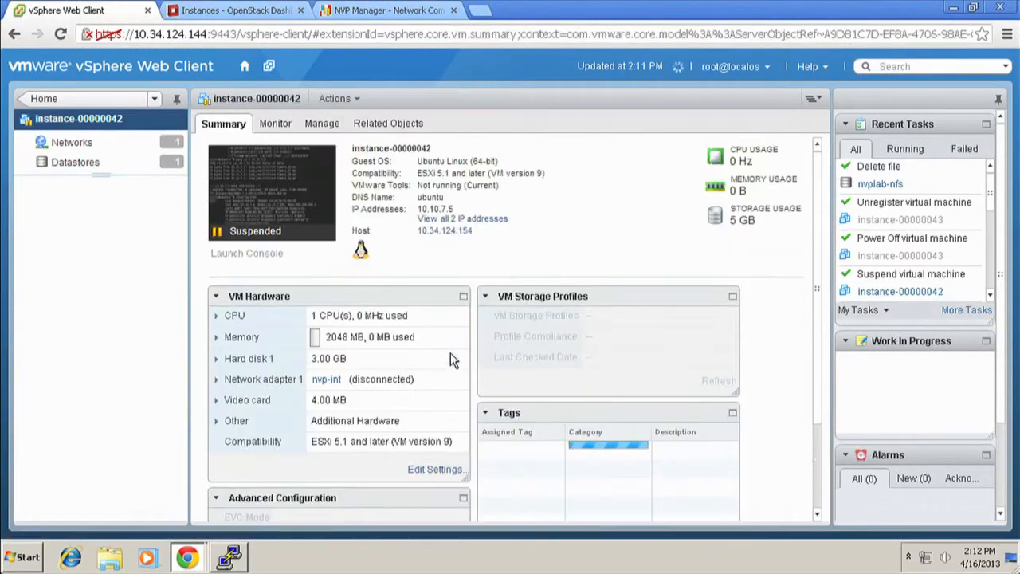
Step: Resume the suspended summit-demo-01 instance from its Horizon Actions menu
click(235, 10)
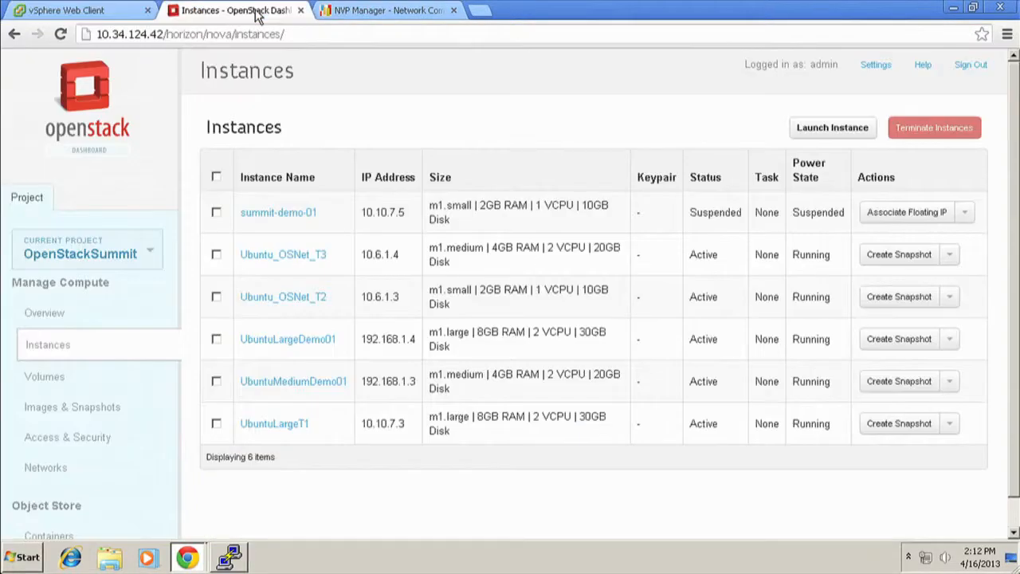
mouse_move(644, 342)
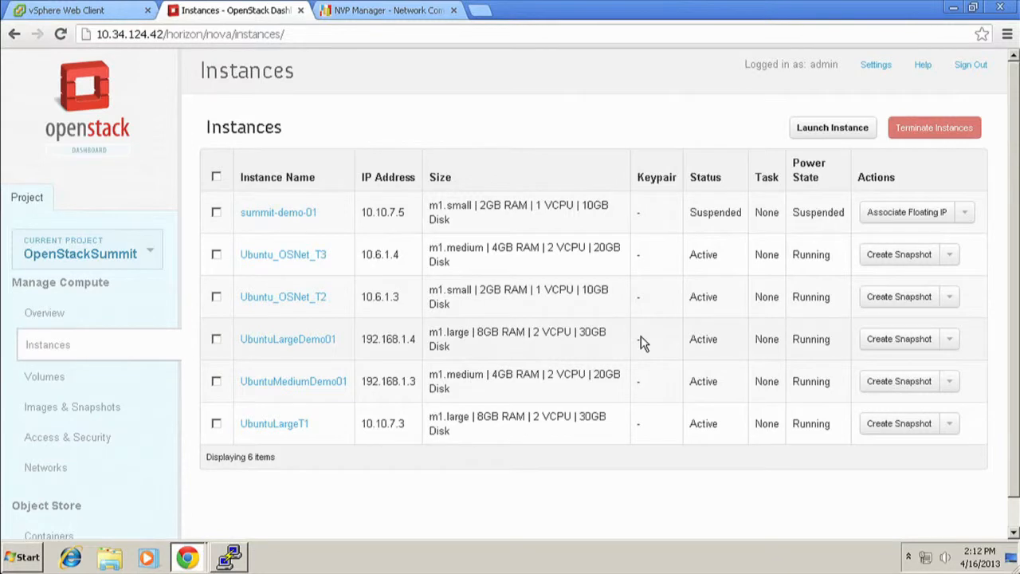
mouse_move(962, 212)
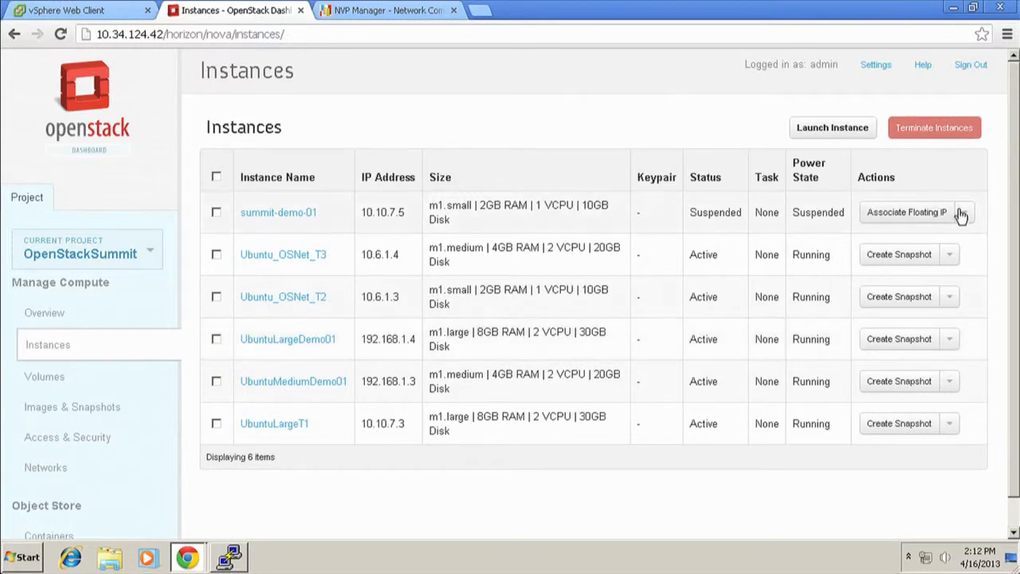
click(964, 211)
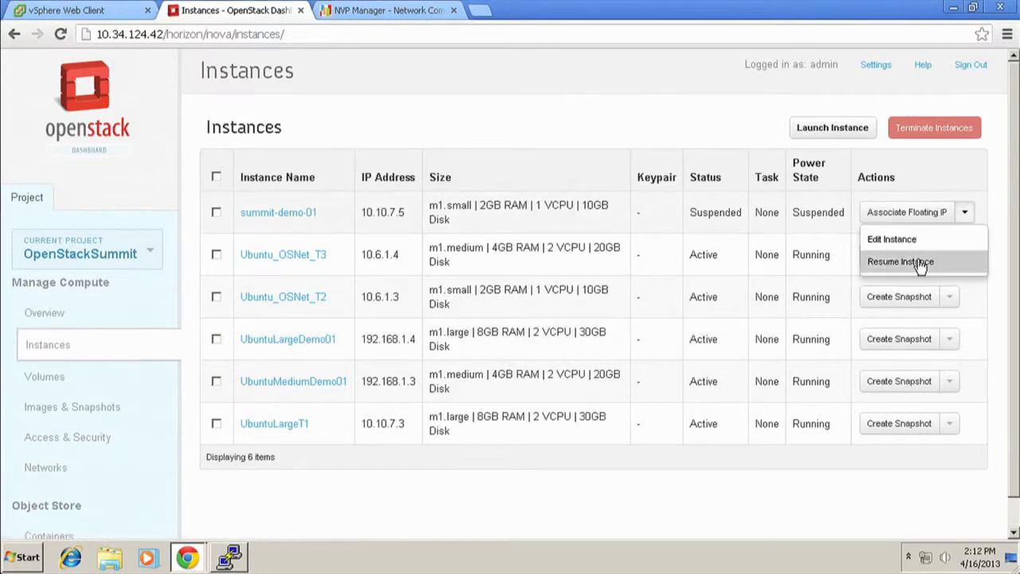
click(900, 261)
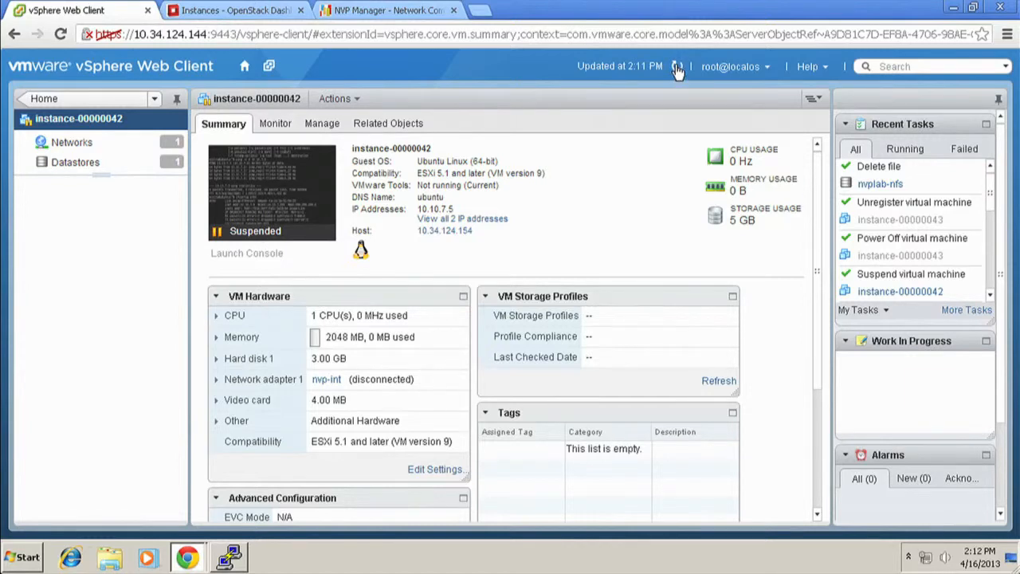
Step: Refresh instance-00000042's vSphere summary to show it powered on, then return to Horizon
click(676, 66)
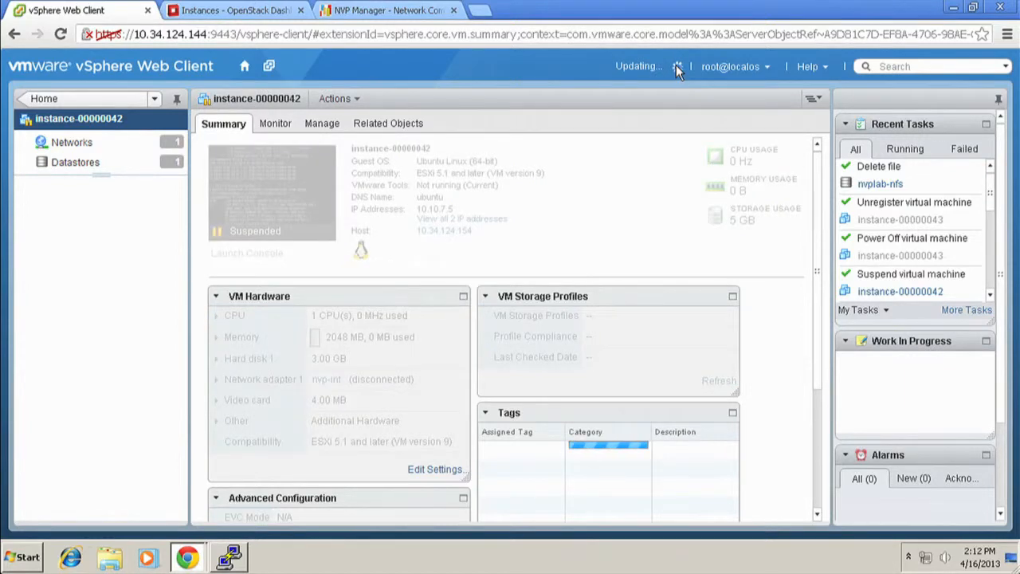
click(676, 67)
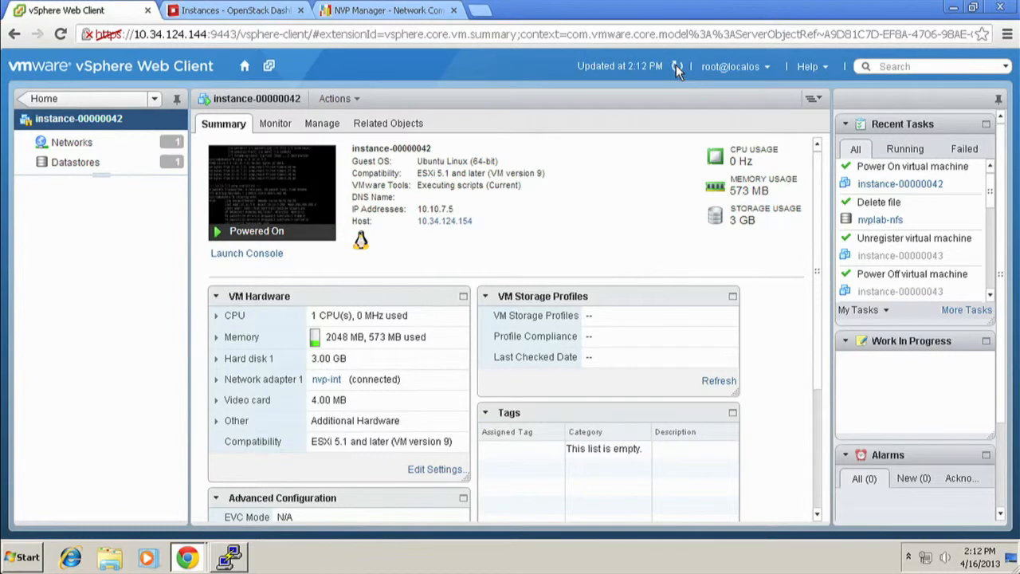
click(231, 9)
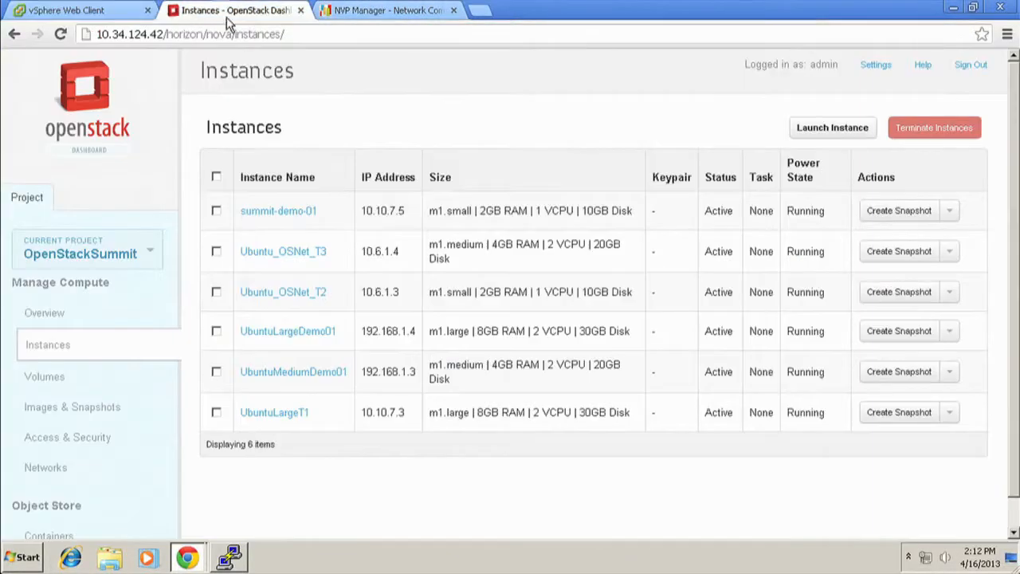
Step: Terminate summit-demo-01 and confirm so it shows as deleting
click(948, 210)
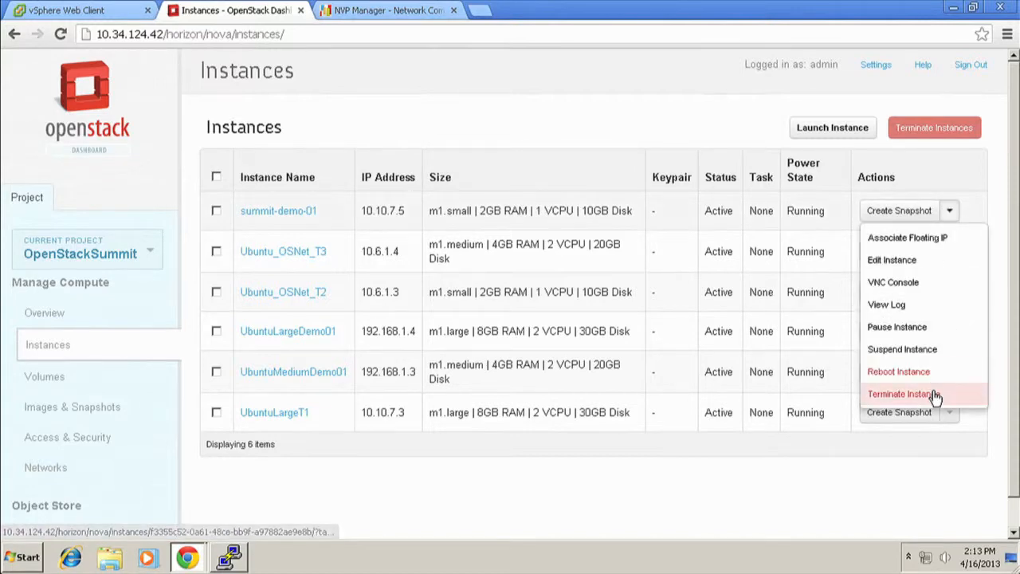
click(904, 394)
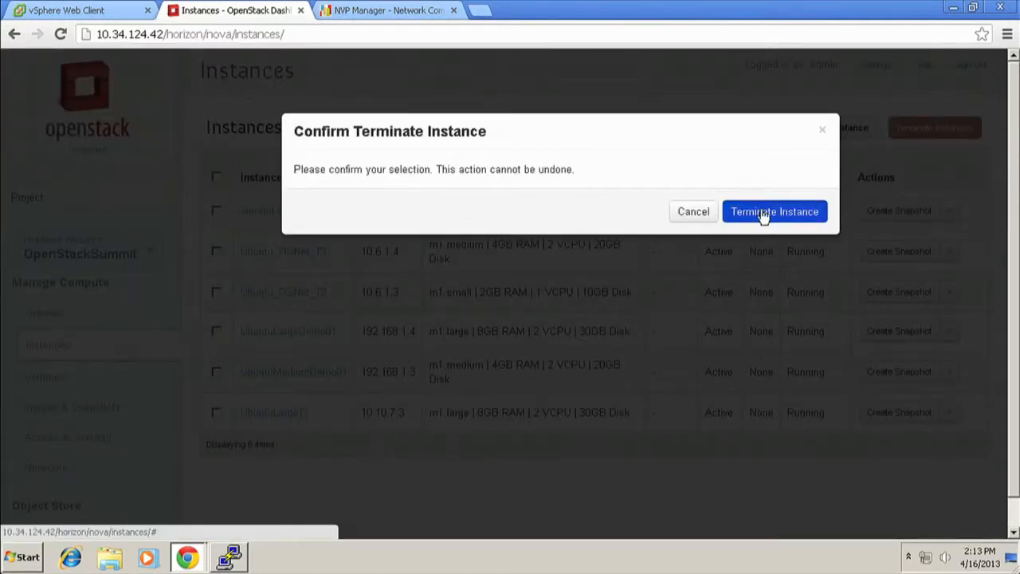
click(773, 211)
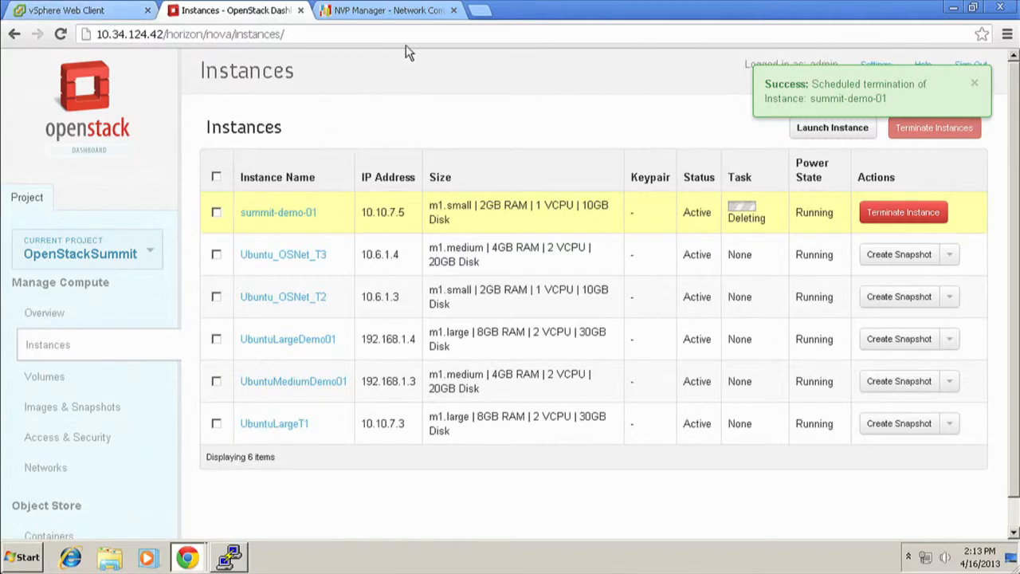
click(386, 10)
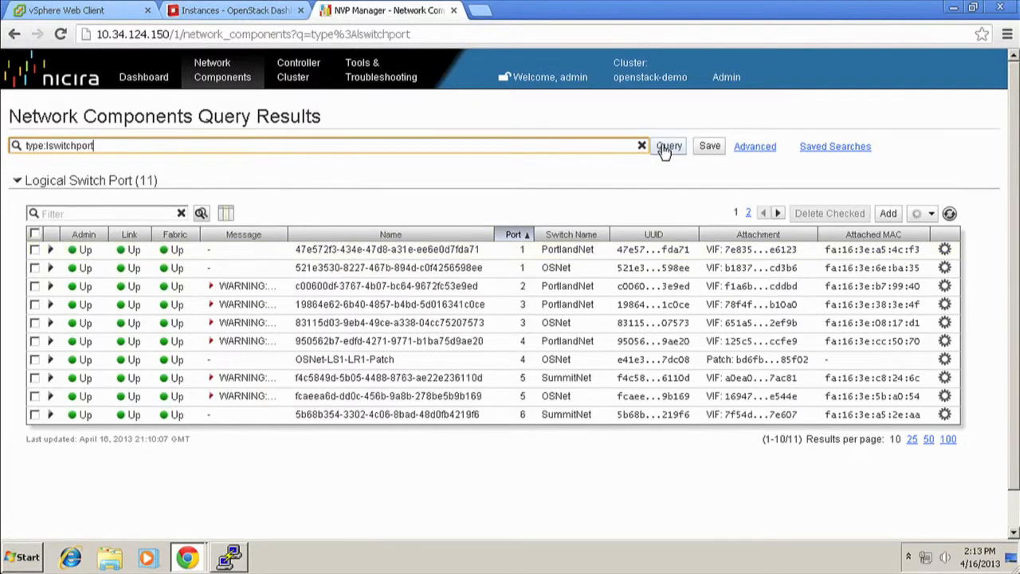
Step: Rerun the type:lswitchport query to see ports drop from 11 to 9
click(668, 145)
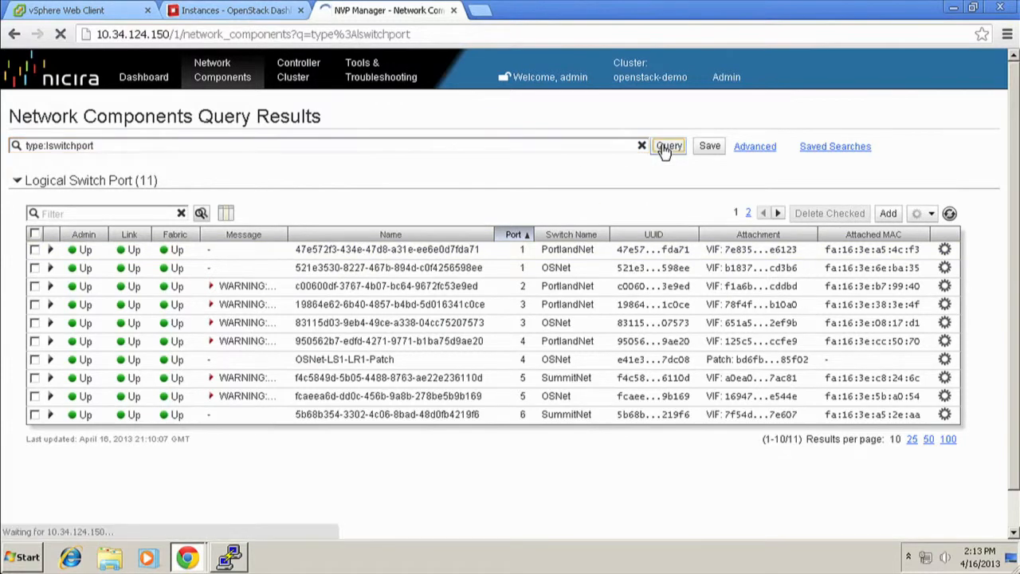
click(668, 146)
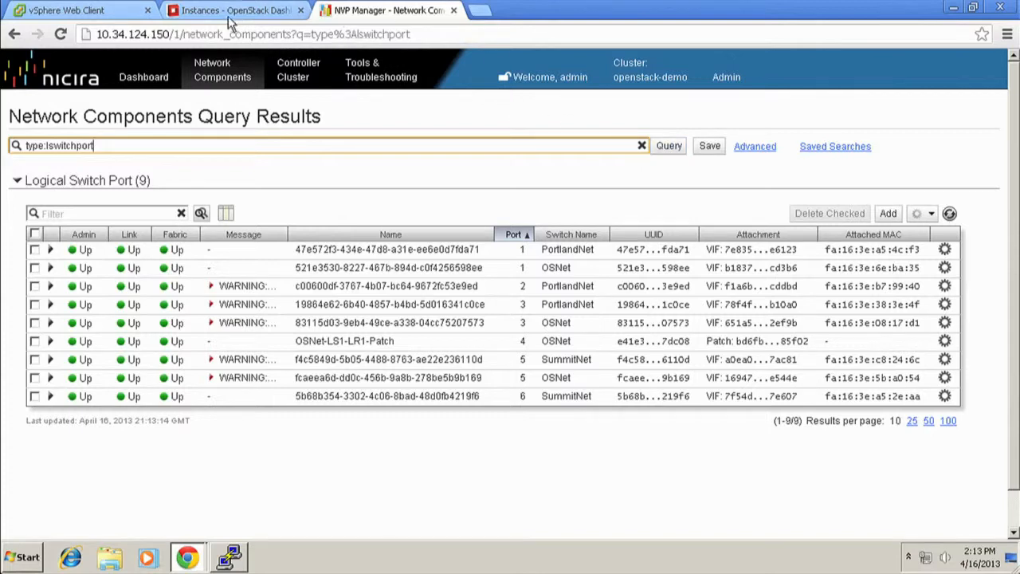
click(231, 9)
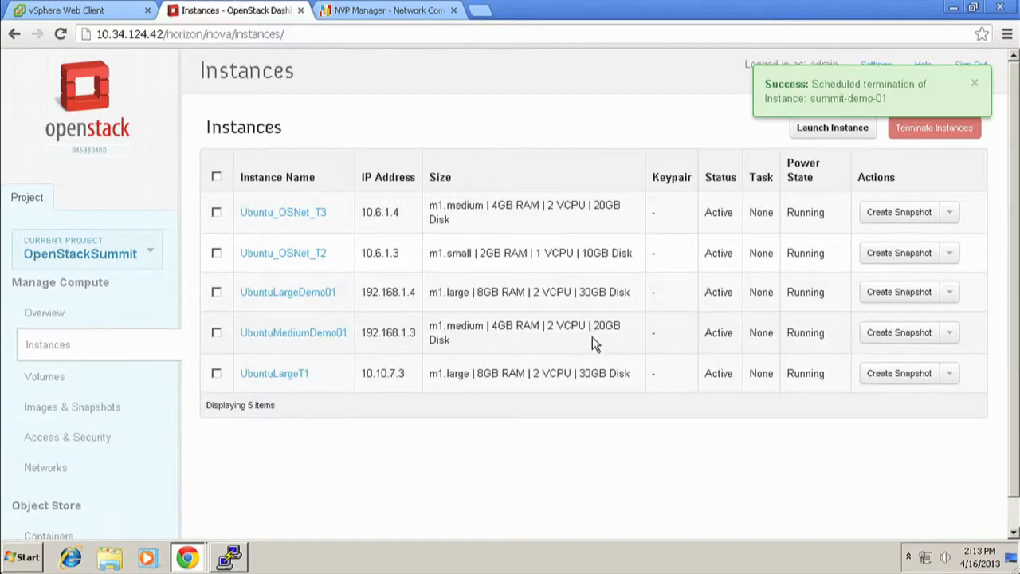